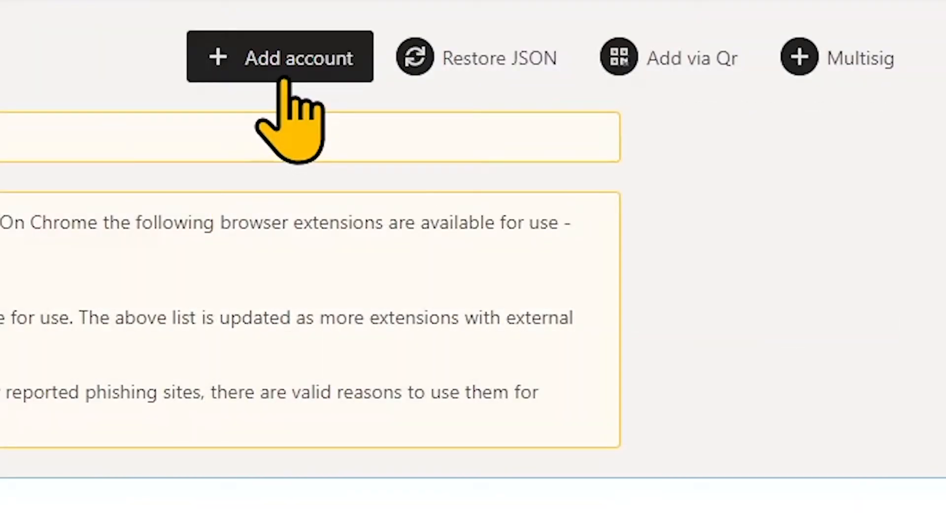
# Create a new seed-based account named GUIDEDOCK111, confirming the mnemonic was saved.
pyautogui.click(281, 57)
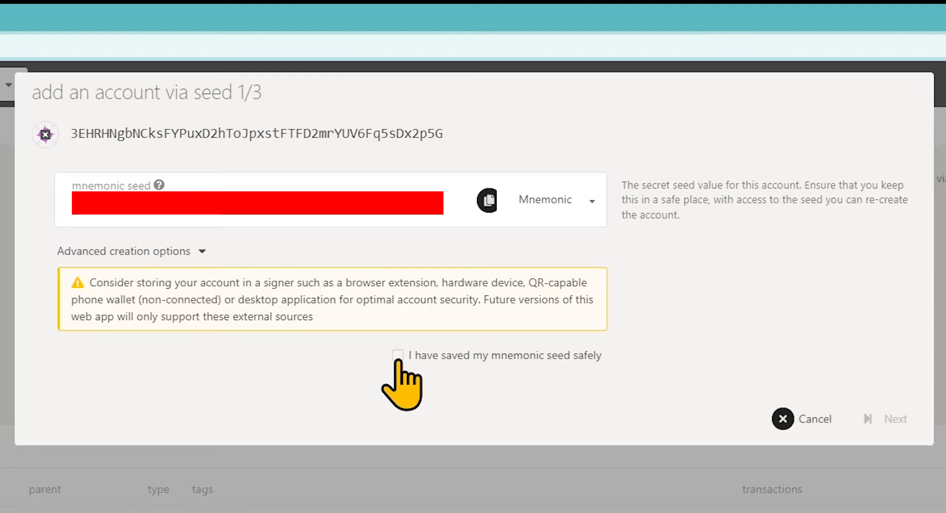
pyautogui.click(397, 356)
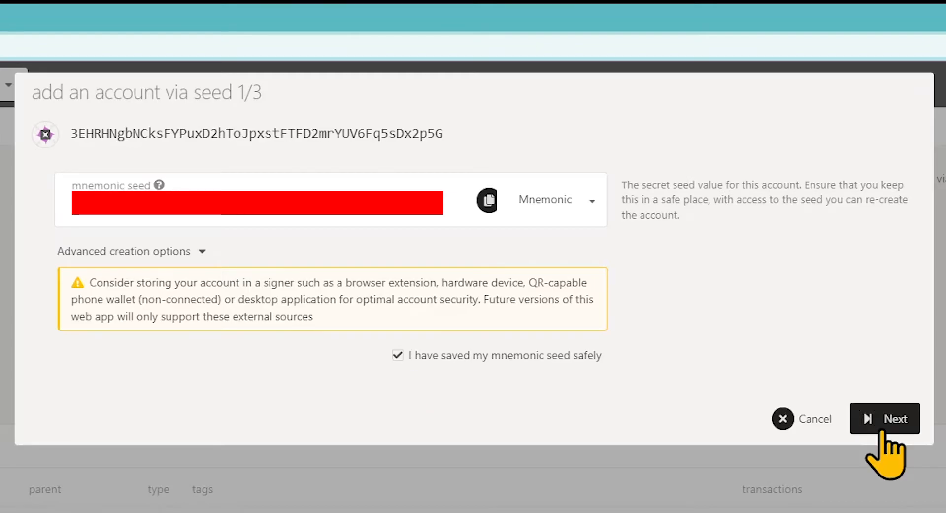
pyautogui.click(890, 419)
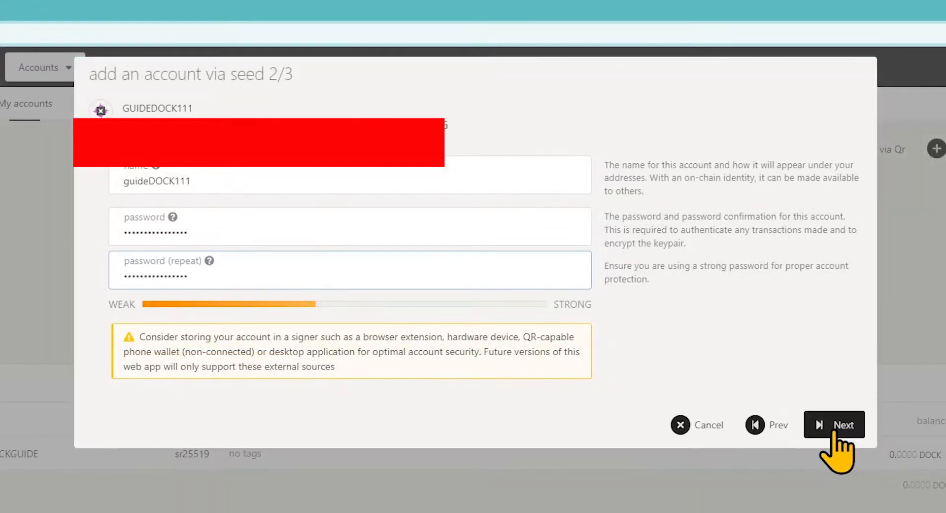
pyautogui.click(835, 424)
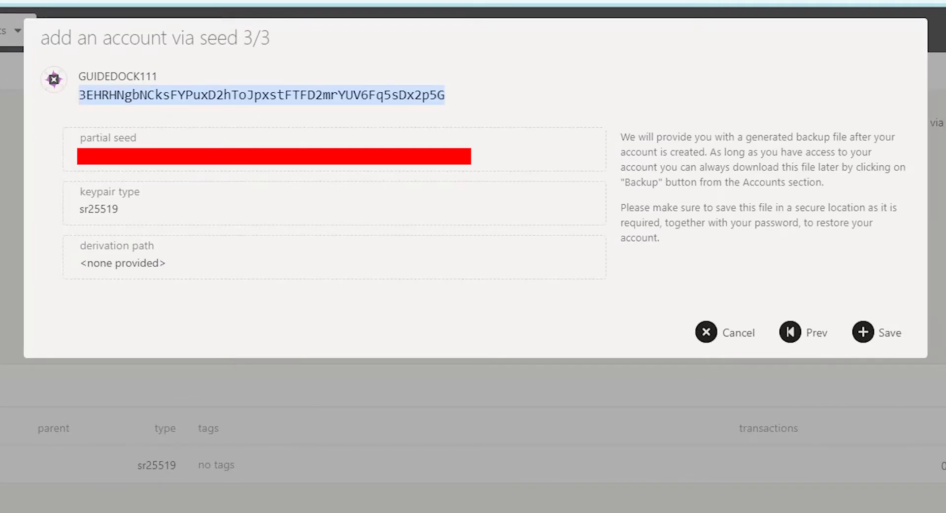
pyautogui.click(863, 331)
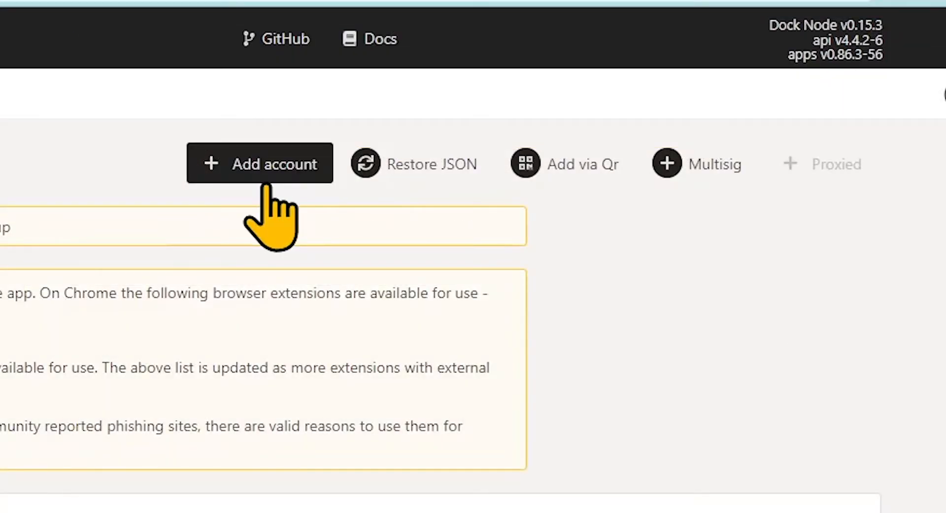
# Create a second seed-based account named ACCAUNT2 and save it.
pyautogui.click(260, 162)
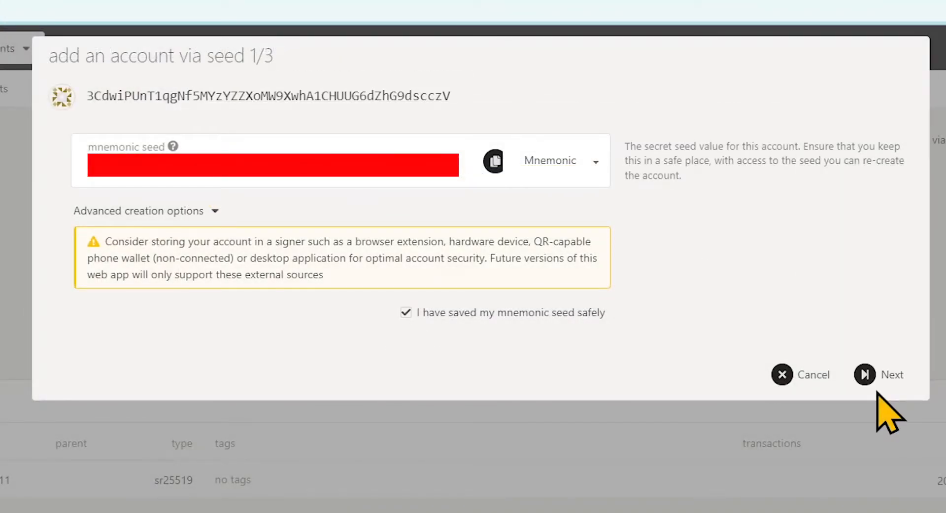
pyautogui.click(863, 374)
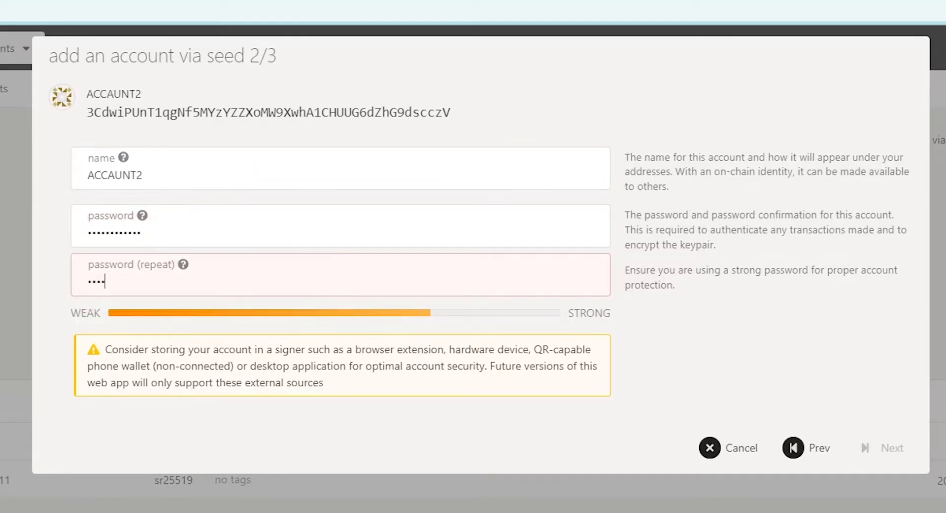
pyautogui.click(891, 447)
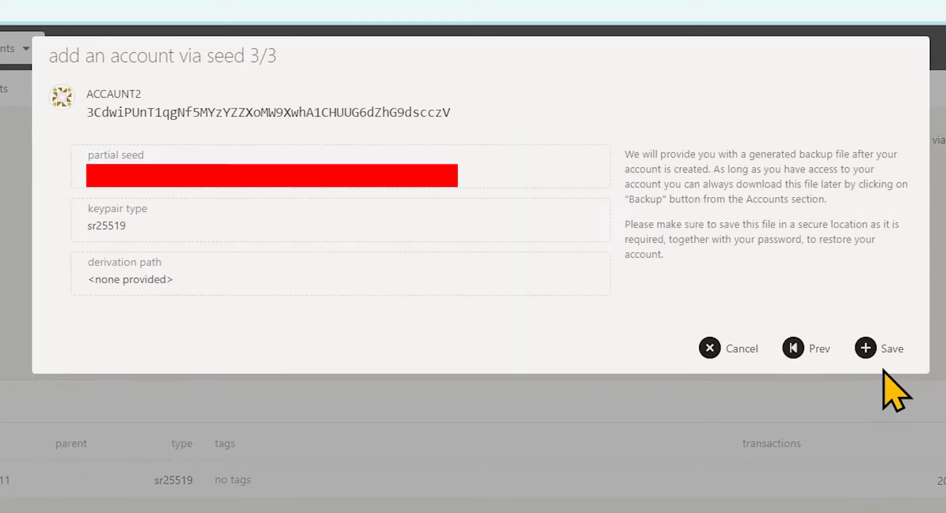
pyautogui.click(866, 348)
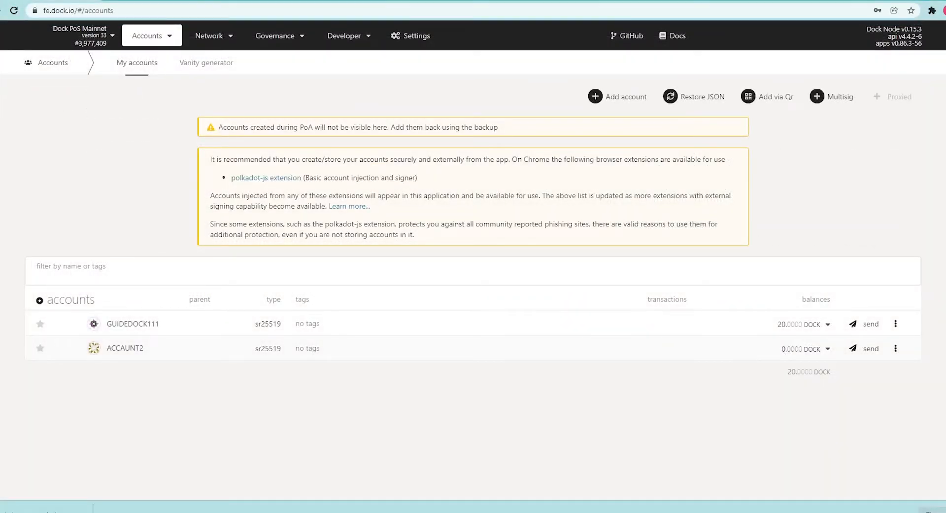
# Rename ACCAUNT2 to CONTROLLER and the other account to STASH via their sidebars.
pyautogui.click(125, 347)
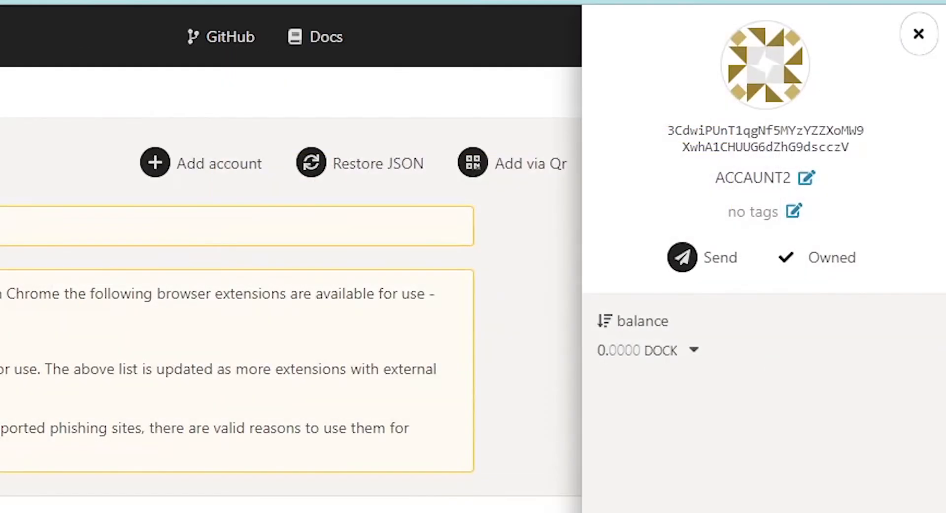
pyautogui.click(806, 177)
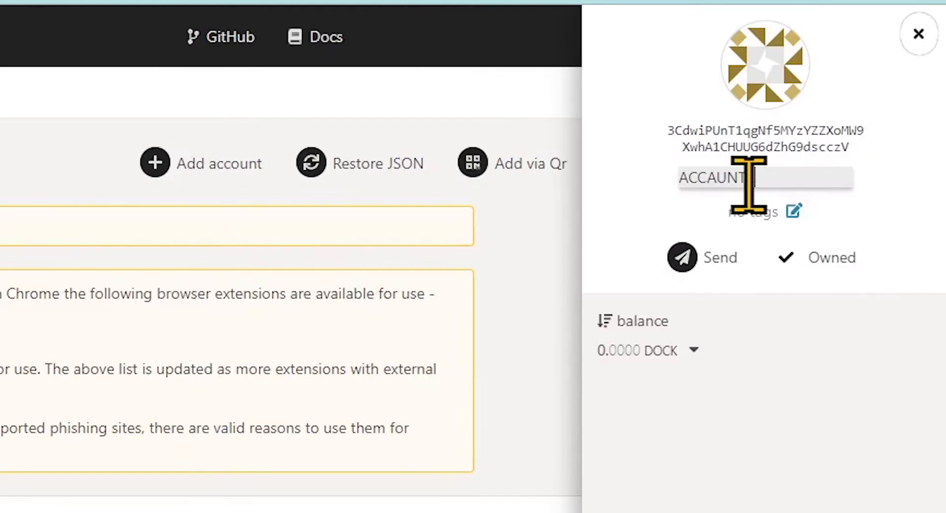
pyautogui.write('CONTROLLER')
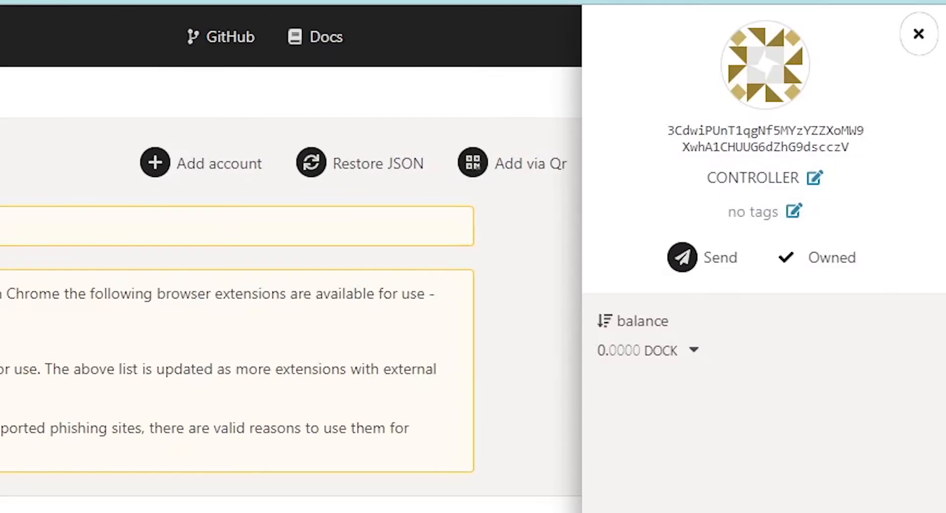
pyautogui.click(918, 32)
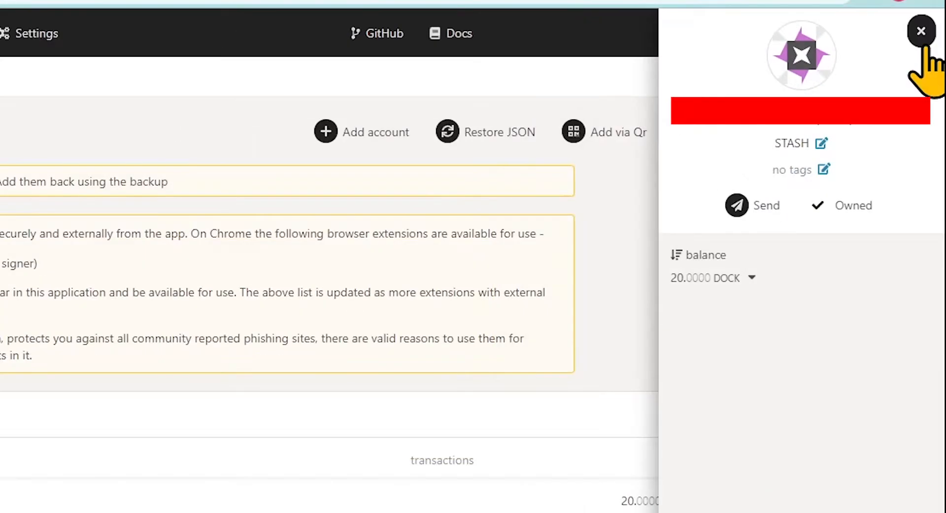
pyautogui.click(921, 31)
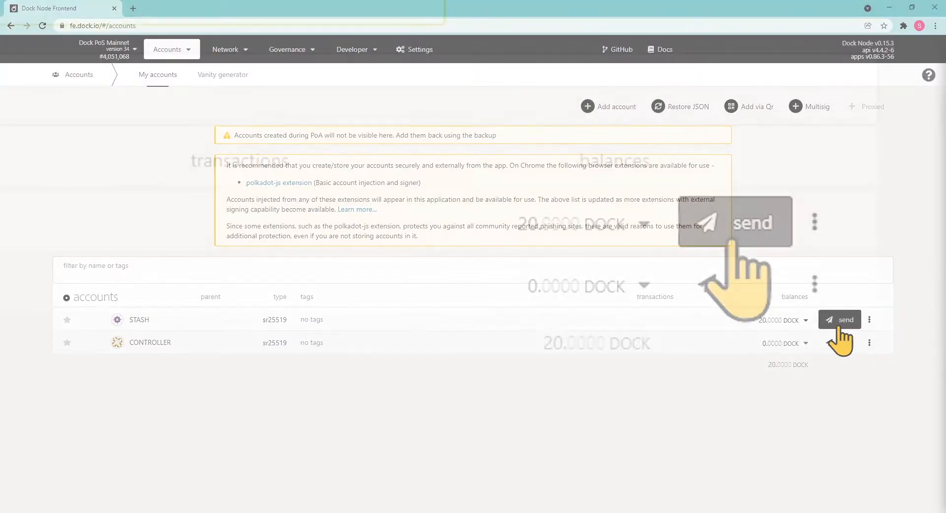
# Send 5 DOCK from STASH to CONTROLLER, signing and submitting the transfer.
pyautogui.click(840, 319)
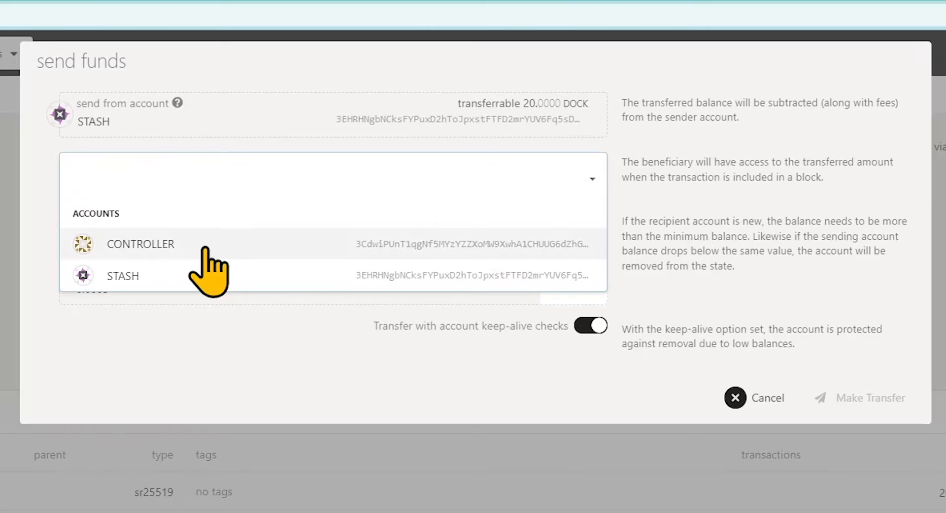
pyautogui.click(141, 244)
pyautogui.write('5')
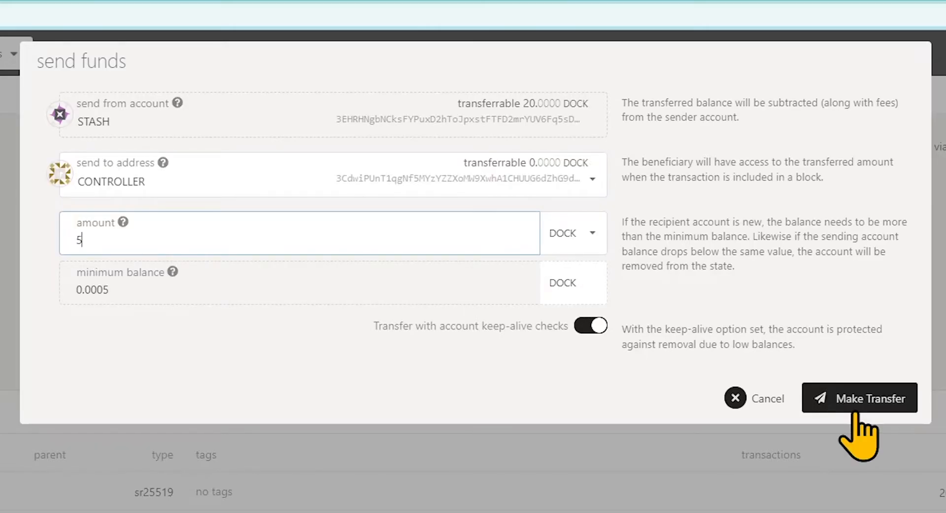
pyautogui.click(860, 398)
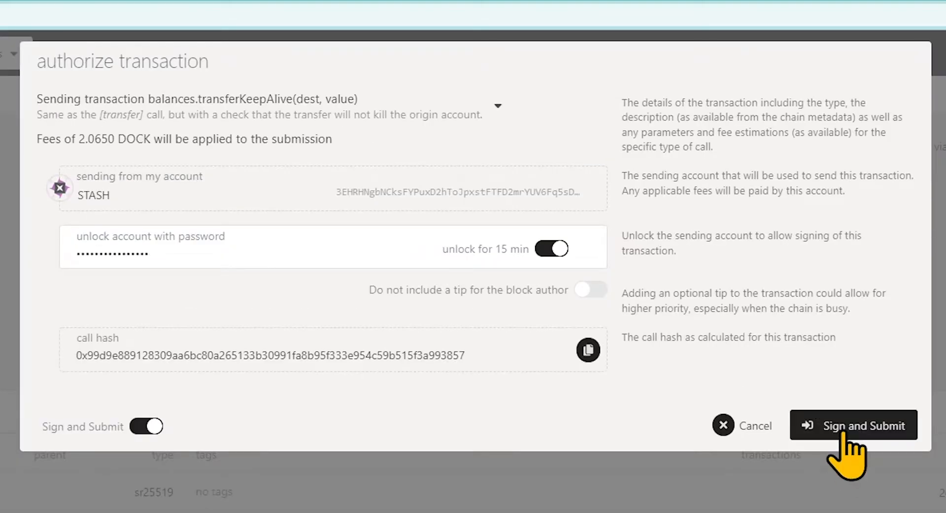
pyautogui.click(854, 425)
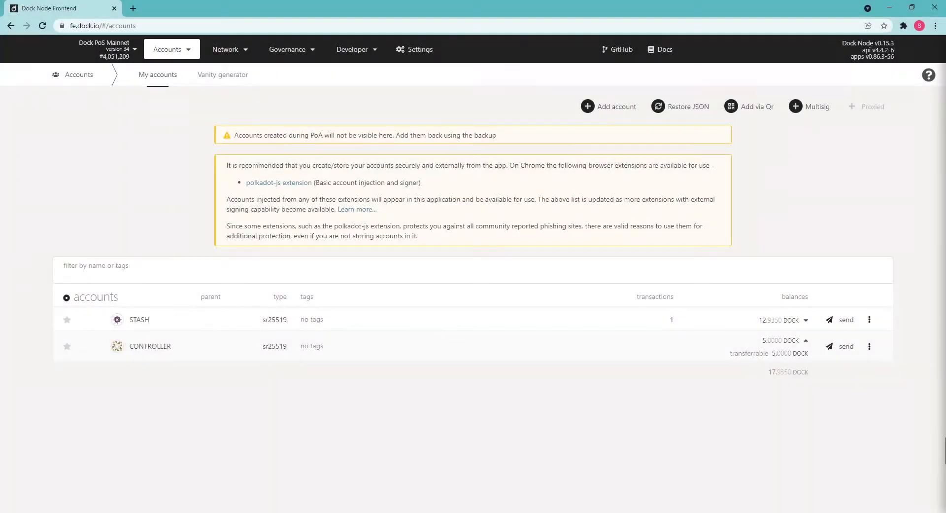
# Start a new nominator setup under Staking account actions with STASH as the stash account.
pyautogui.click(225, 49)
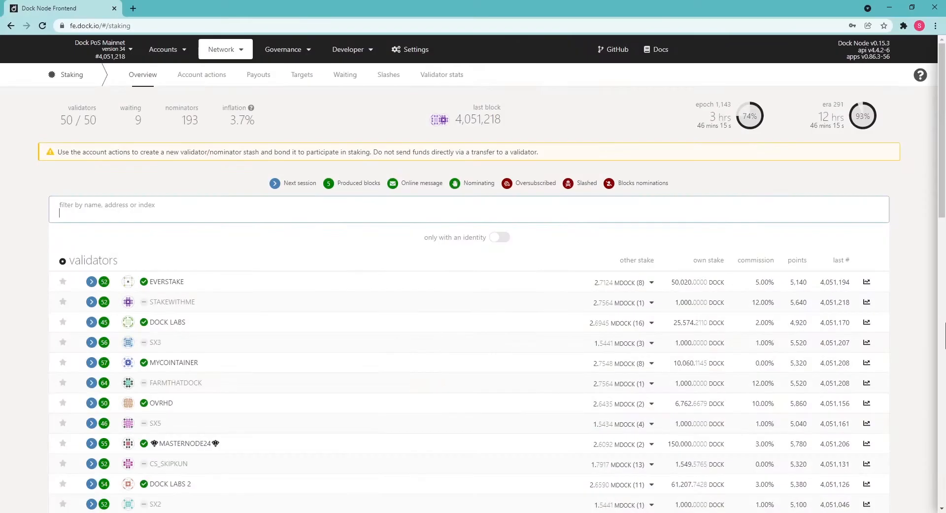
pyautogui.click(201, 74)
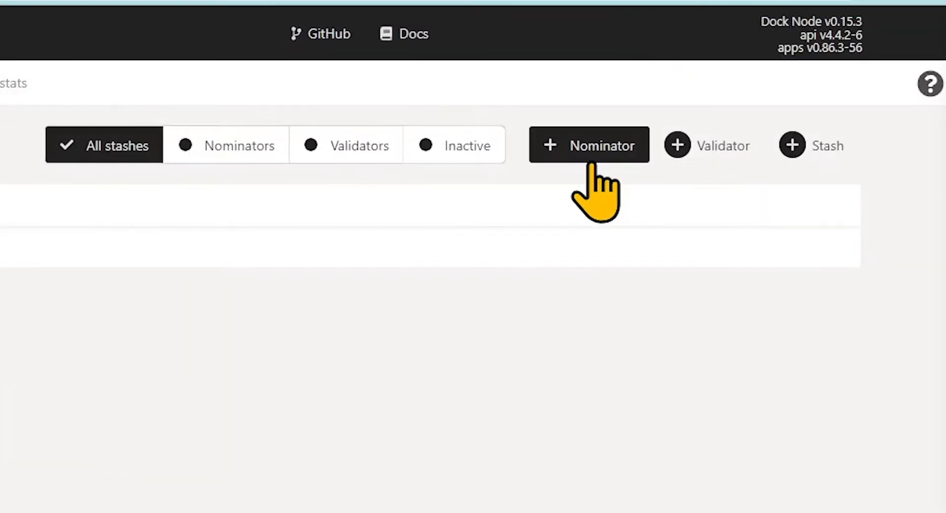
pyautogui.click(590, 144)
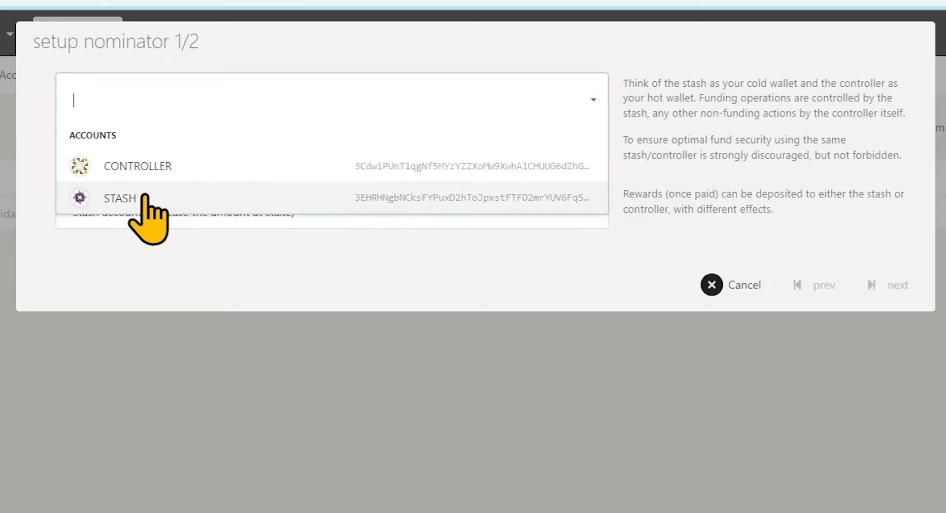
pyautogui.click(118, 198)
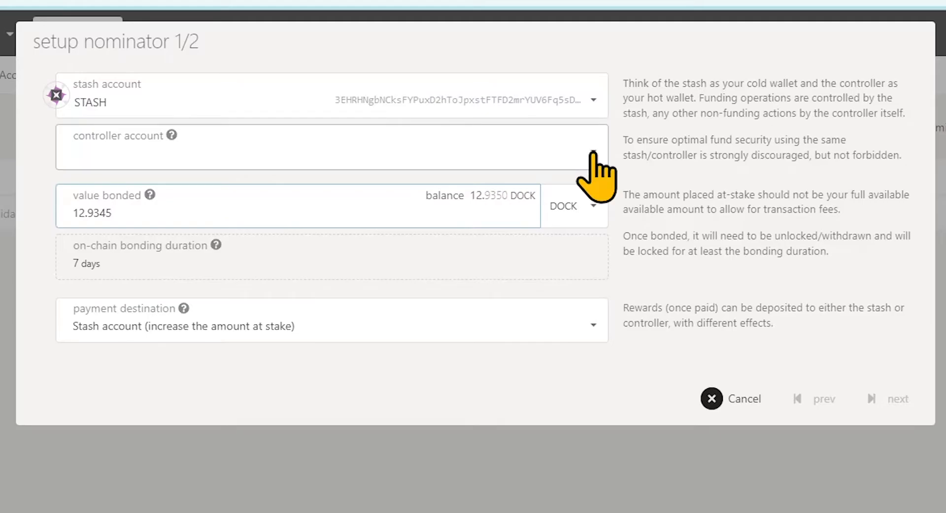
# Choose CONTROLLER as controller, bond 8 DOCK and advance to validator selection.
pyautogui.click(332, 148)
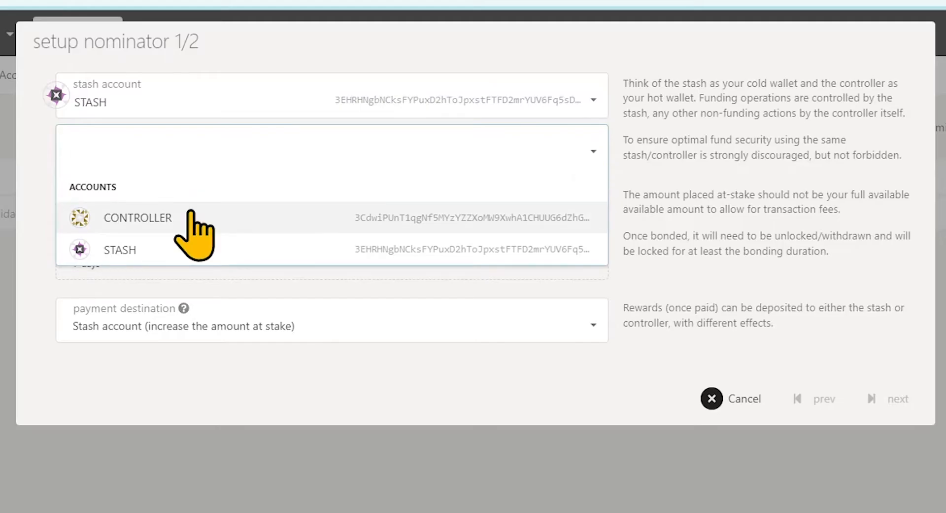
pyautogui.click(137, 218)
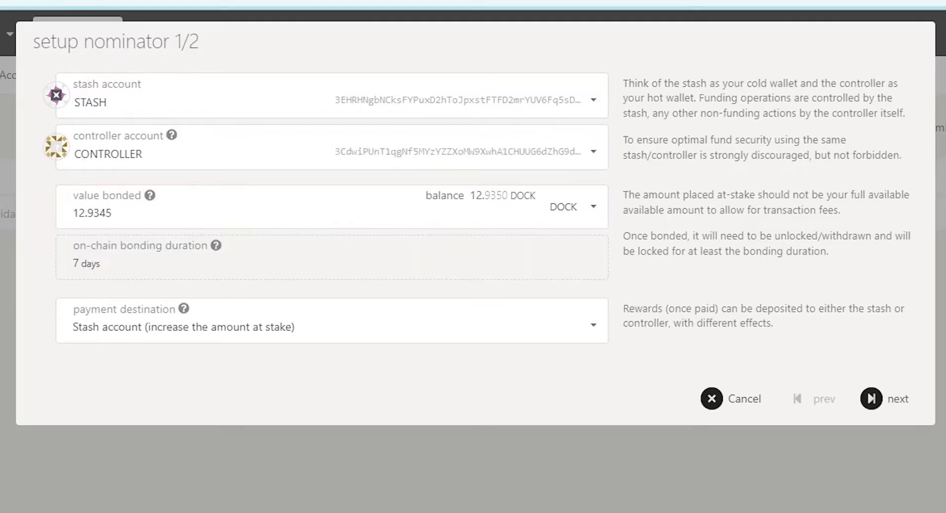
pyautogui.write('8')
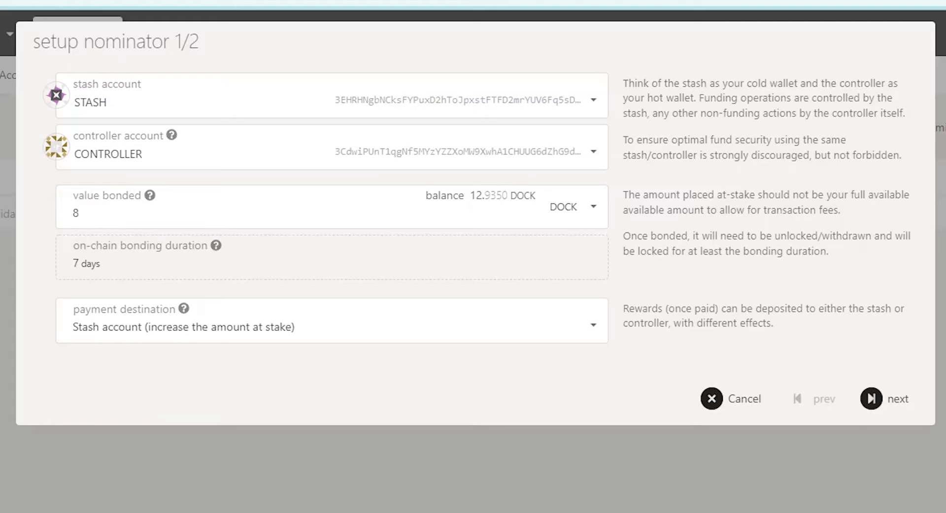
pyautogui.click(872, 398)
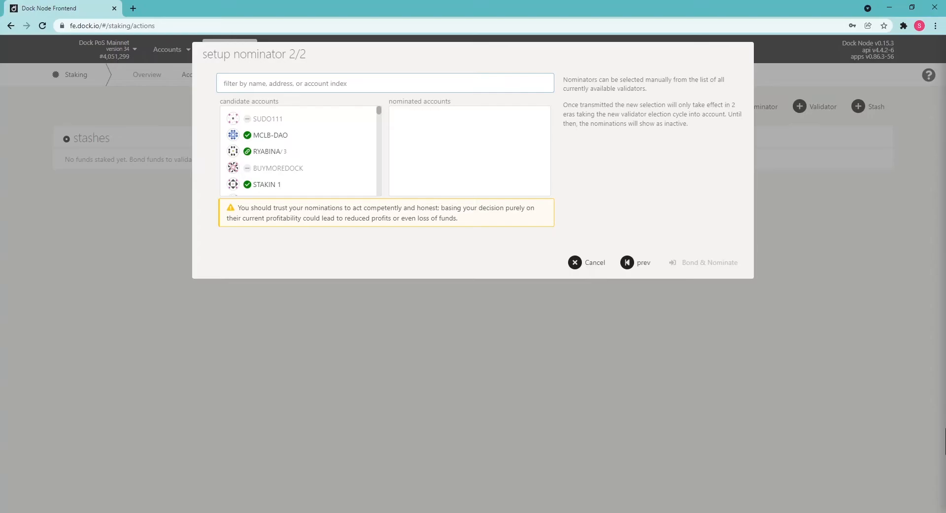
# Filter the candidate validators by the name 'ever'.
pyautogui.click(382, 83)
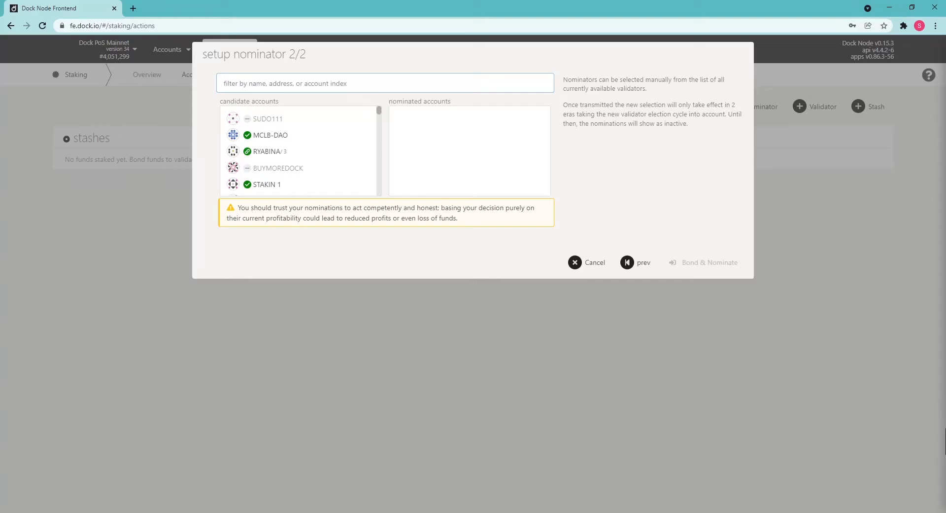
pyautogui.click(384, 83)
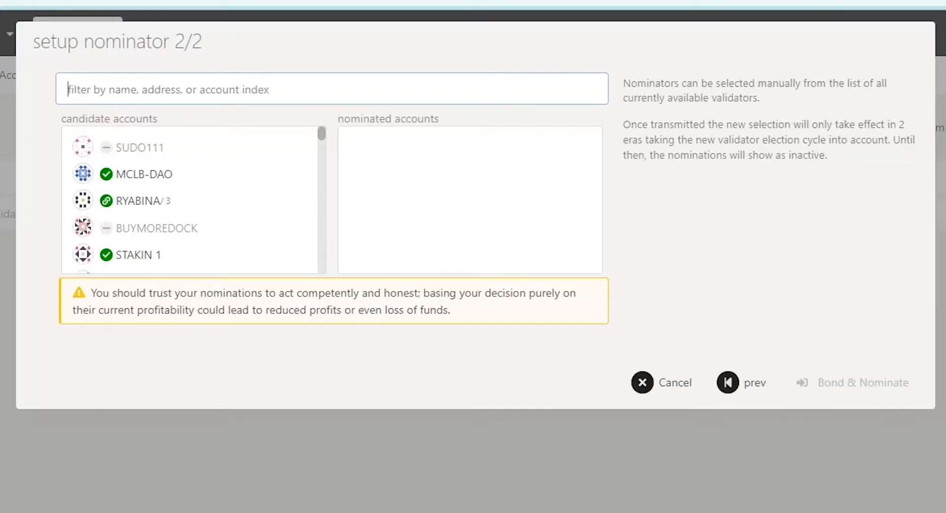
pyautogui.write('ever')
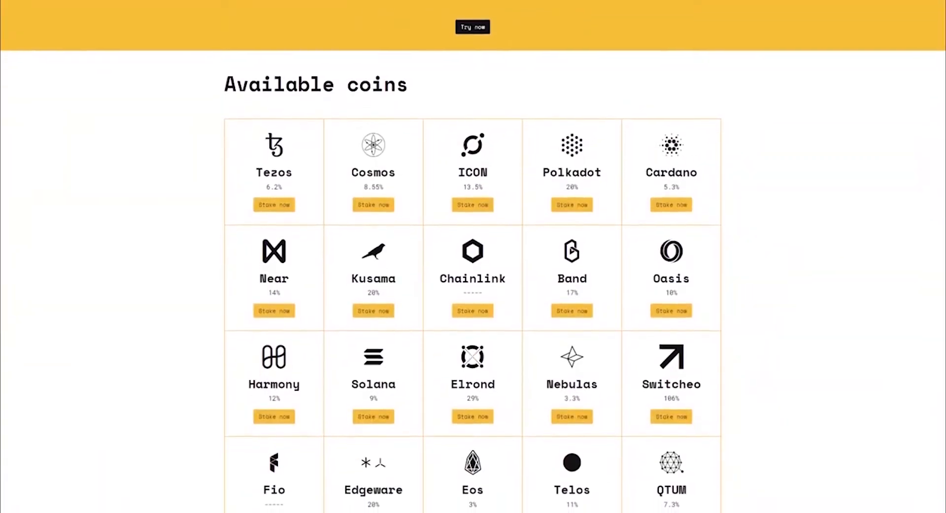
# Scroll through Everstake's available coins and About Everstake pages.
pyautogui.scroll(-3)
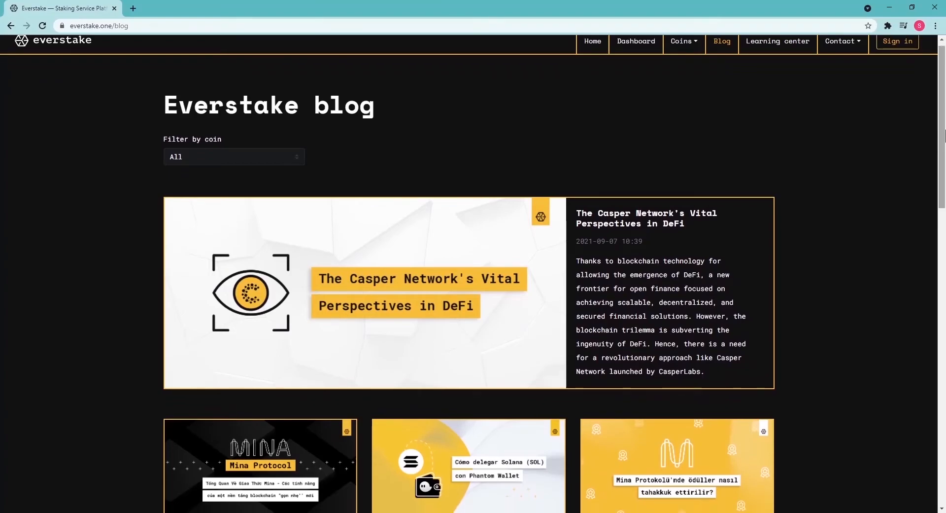
pyautogui.scroll(-3)
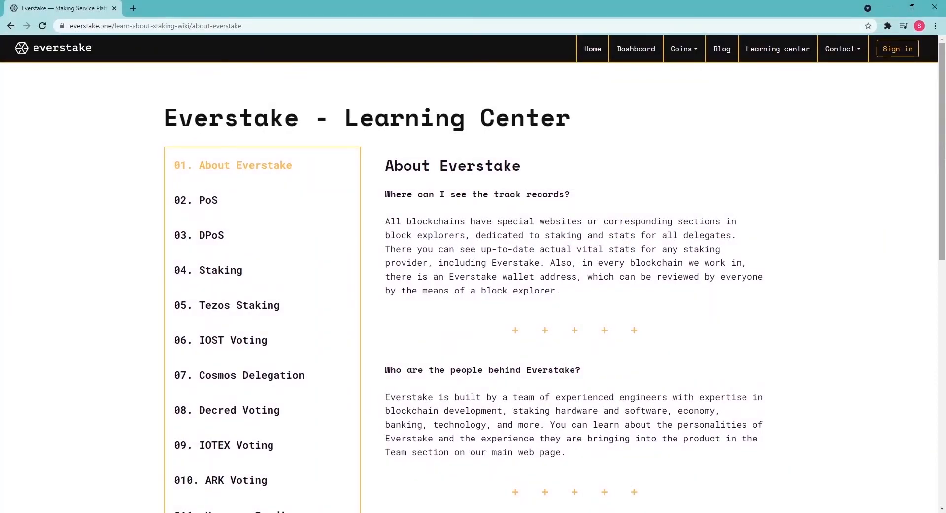
pyautogui.scroll(-3)
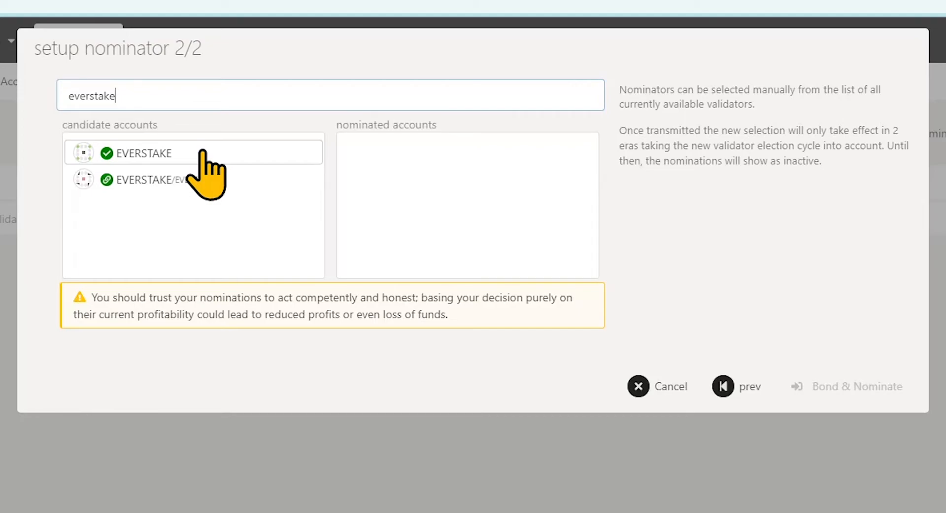
# Nominate EVERSTAKE and submit the Bond & Nominate transaction.
pyautogui.click(141, 153)
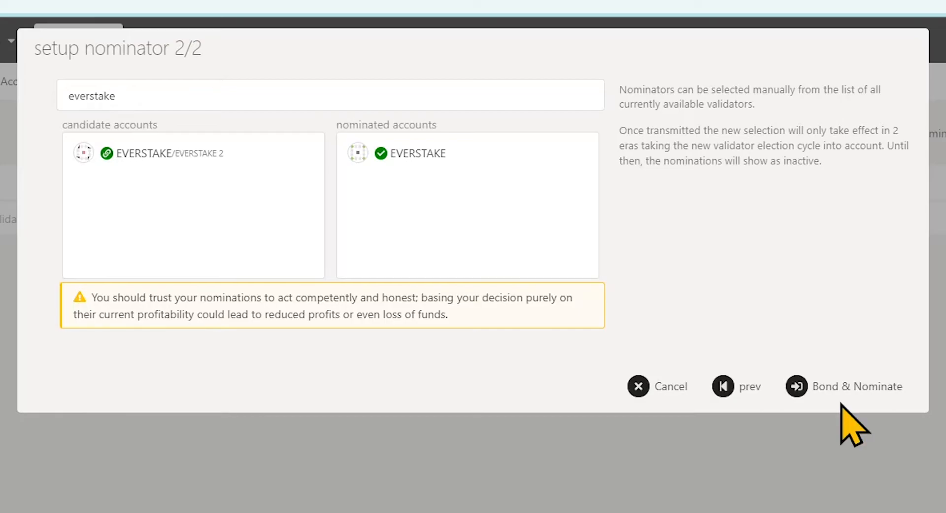
pyautogui.click(857, 386)
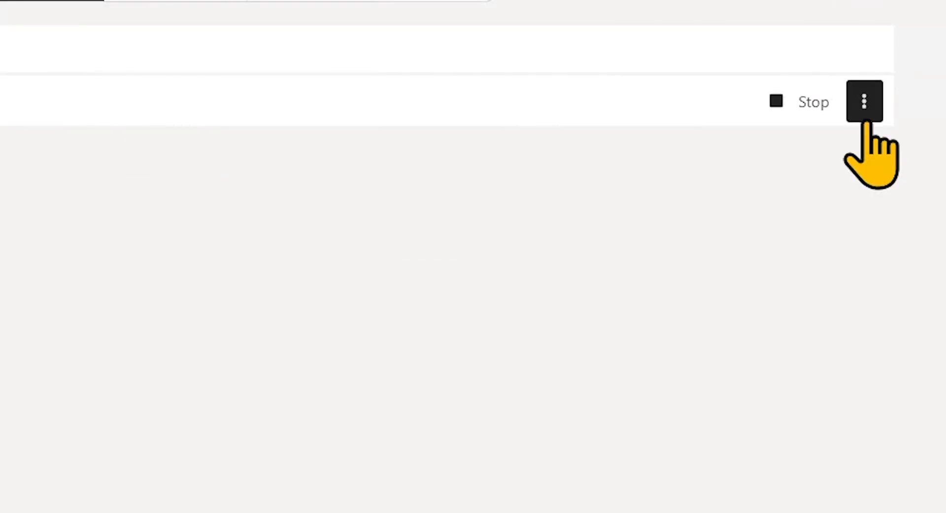
# Unbond 8 DOCK from the stash, sign it, then begin withdrawing the unbonded funds.
pyautogui.click(864, 102)
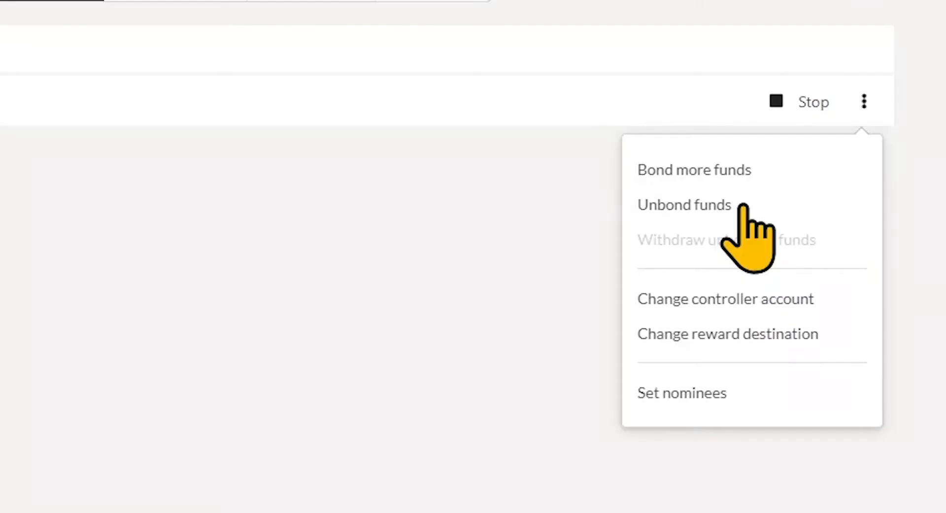
pyautogui.click(684, 205)
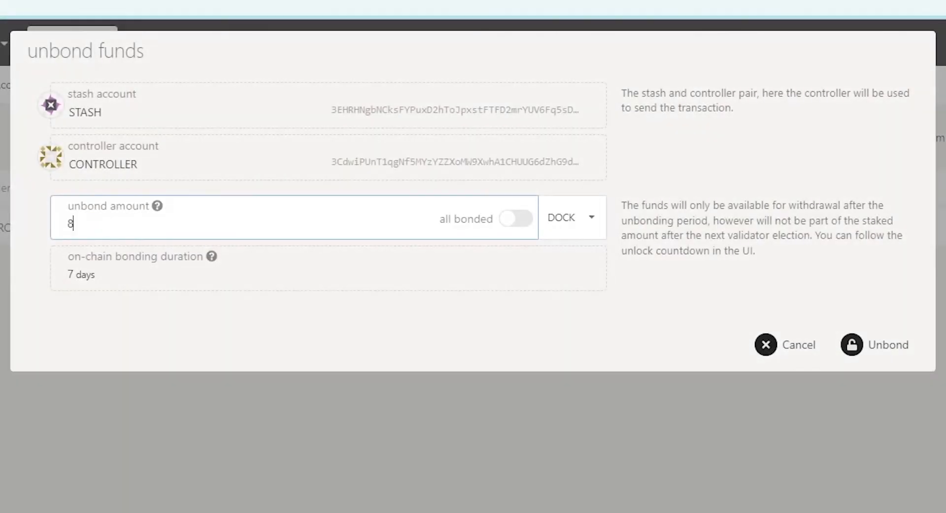
pyautogui.moveTo(879, 344)
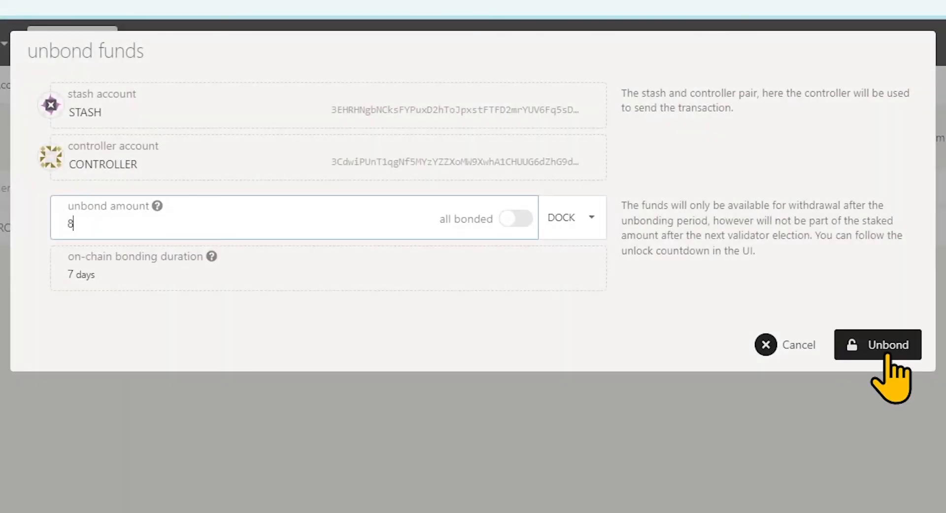
pyautogui.click(878, 344)
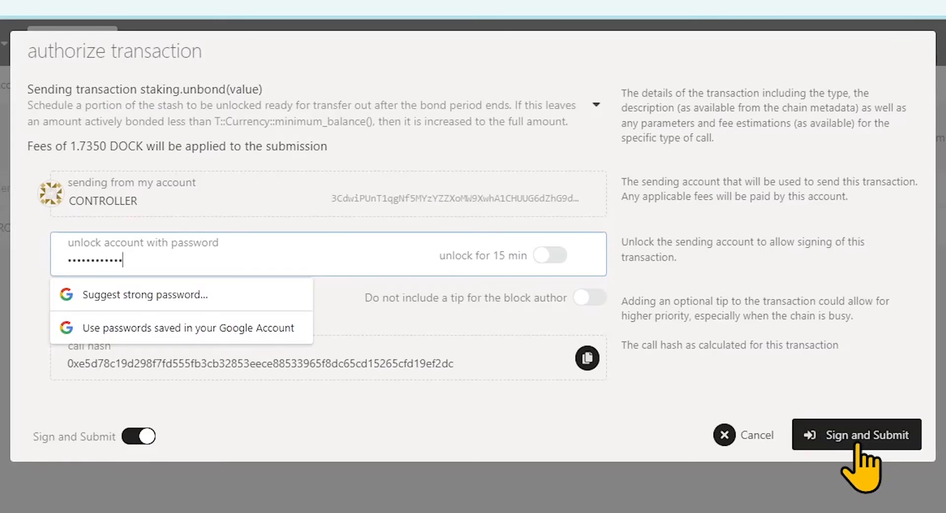
pyautogui.click(858, 434)
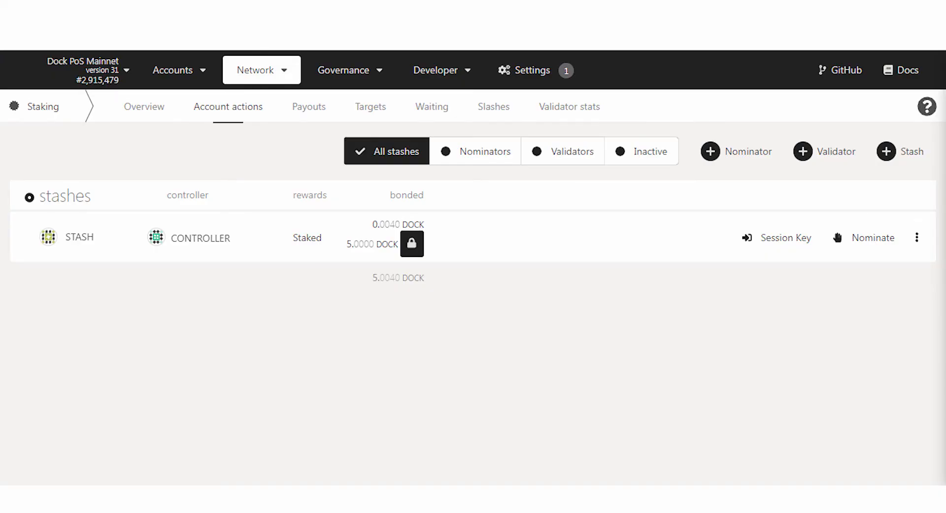
pyautogui.click(412, 244)
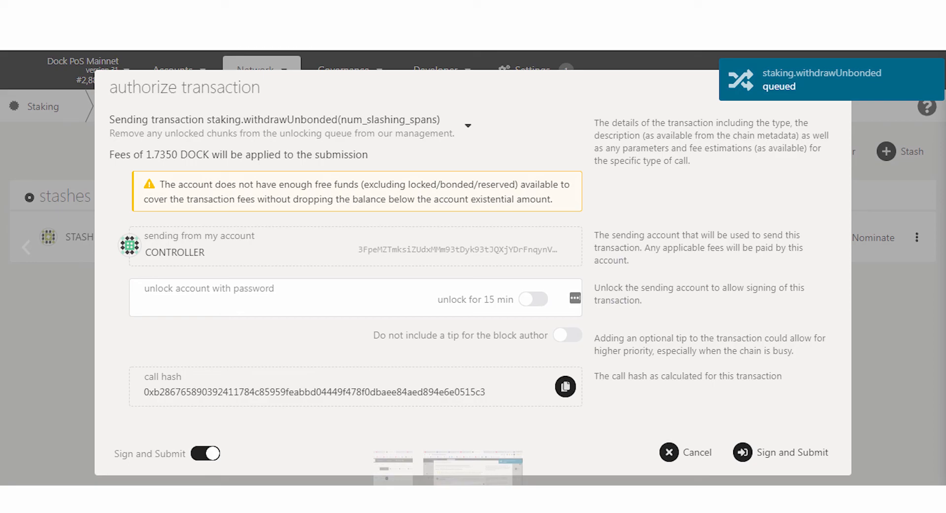